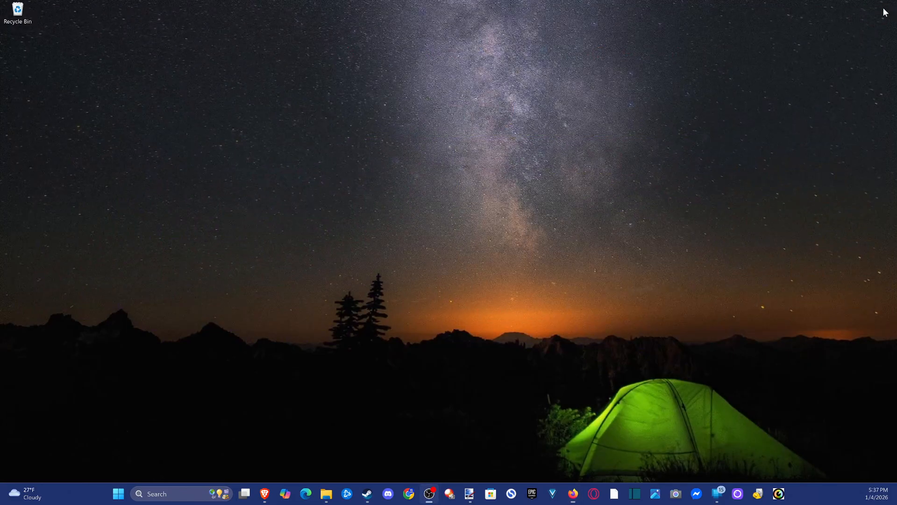
mouse_move(497, 278)
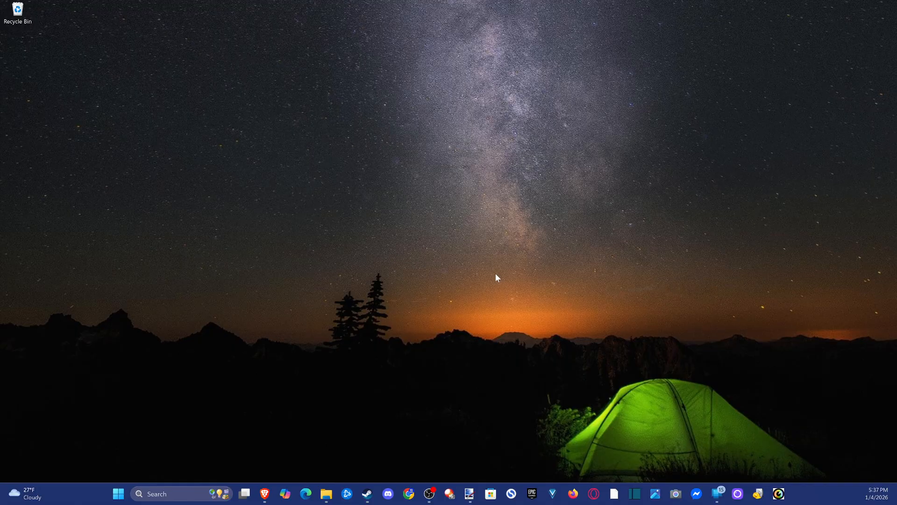
mouse_move(183, 456)
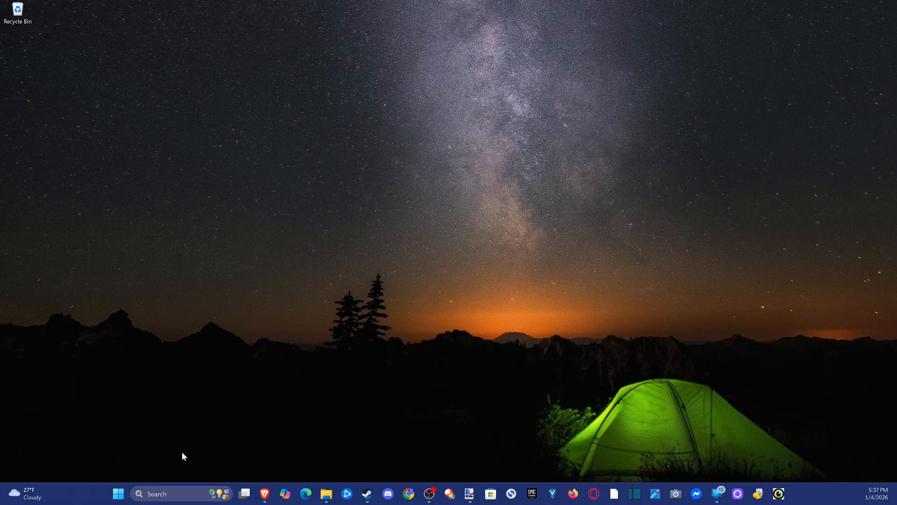
Open Start's All apps list and scroll down to Microsoft Edge.
click(118, 494)
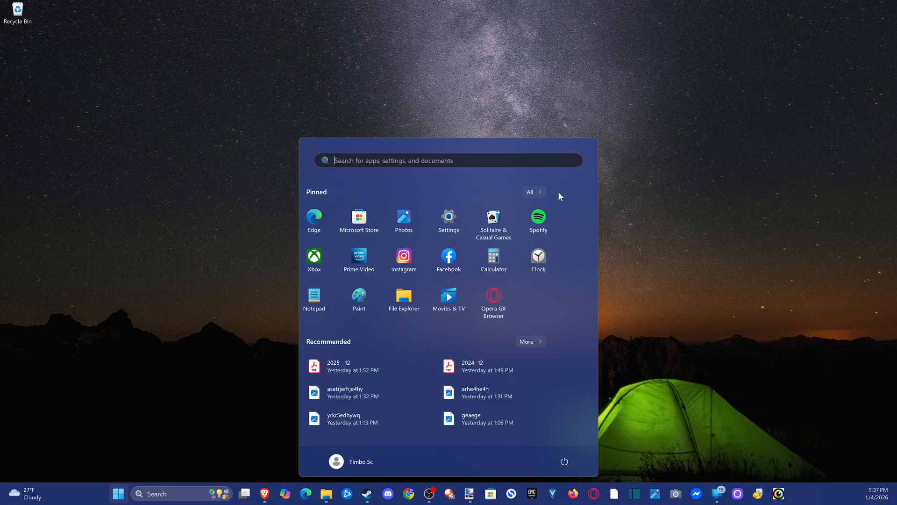
click(530, 192)
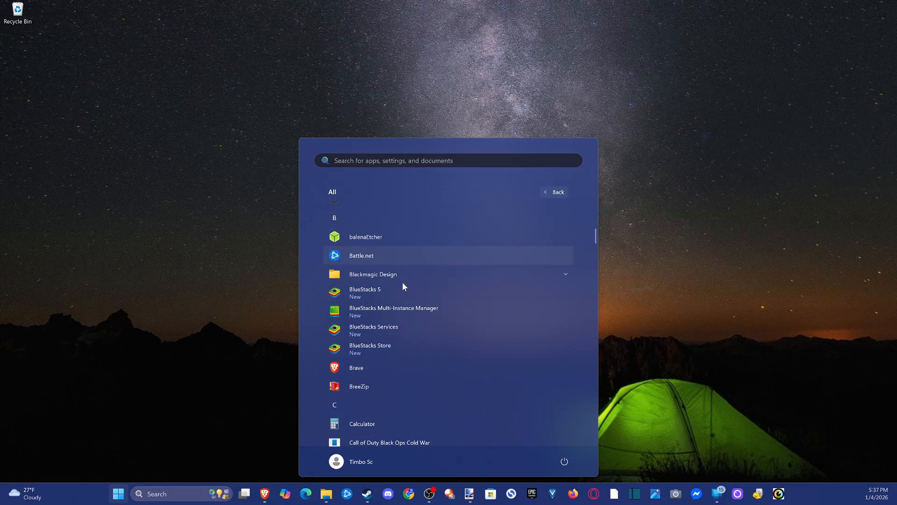
scroll(down, 3)
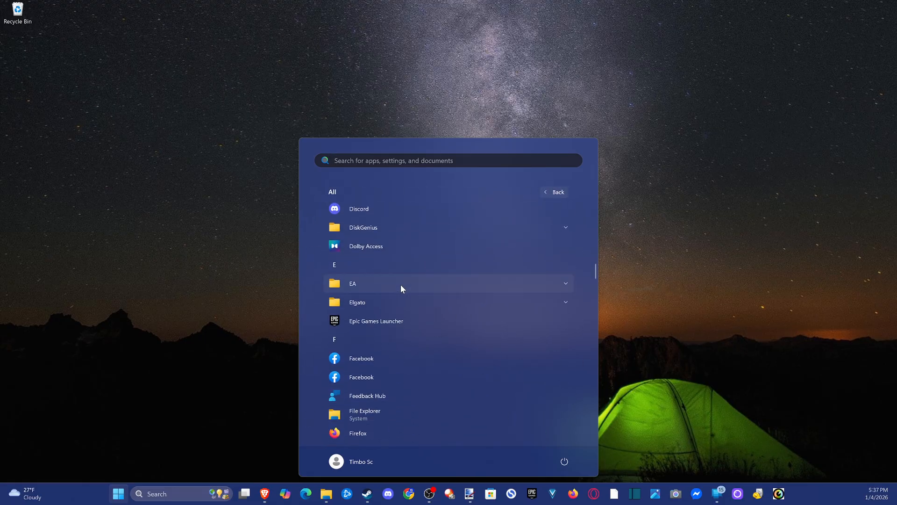
scroll(down, 3)
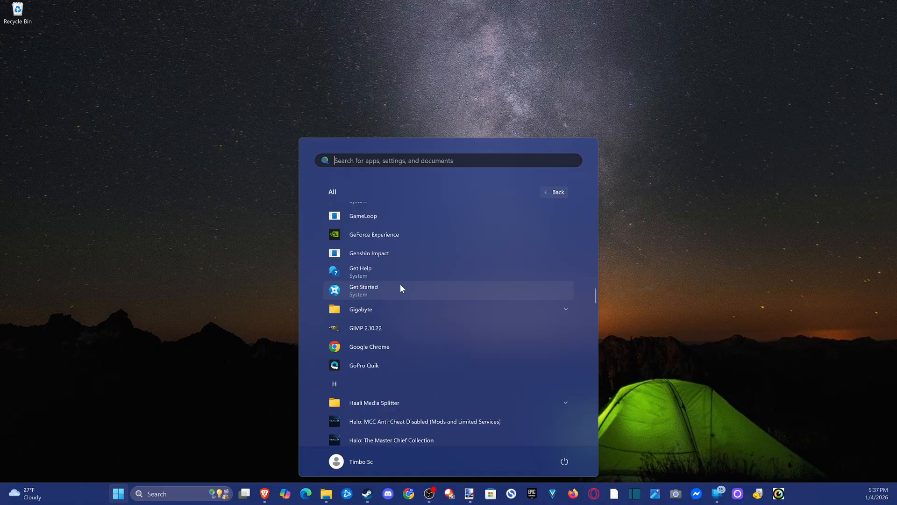
scroll(down, 3)
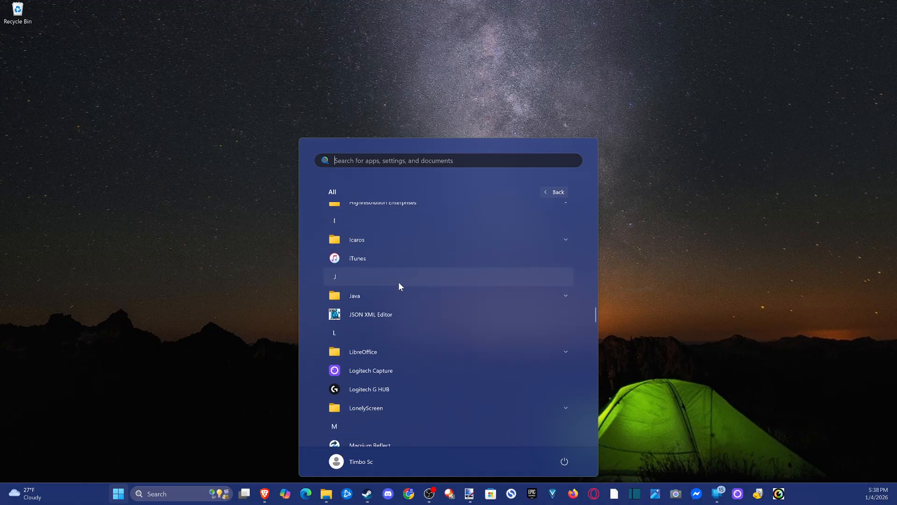
scroll(down, 3)
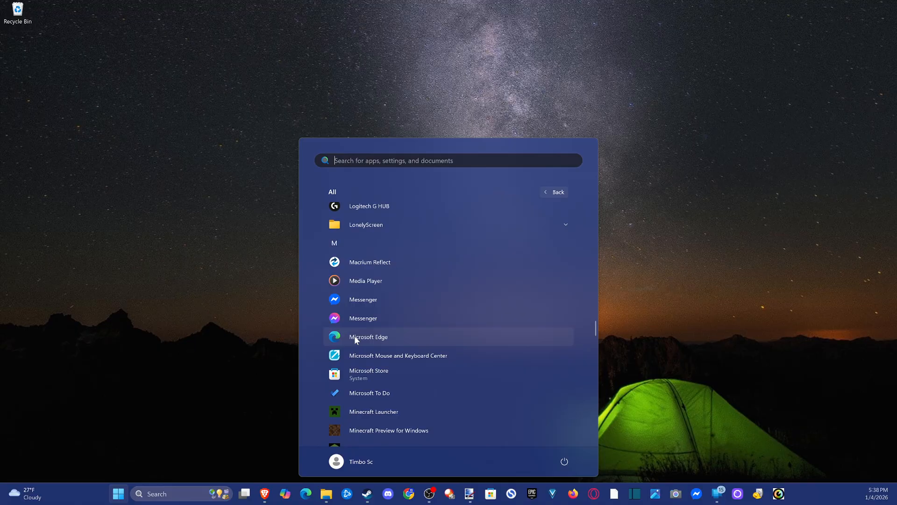
Launch Edge and search Bing for 'firefox download' from the new tab page.
click(369, 336)
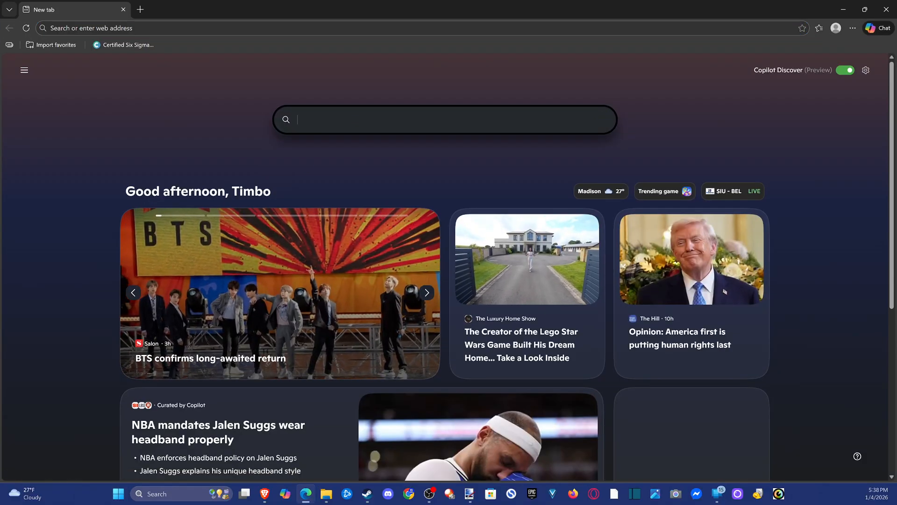
click(444, 119)
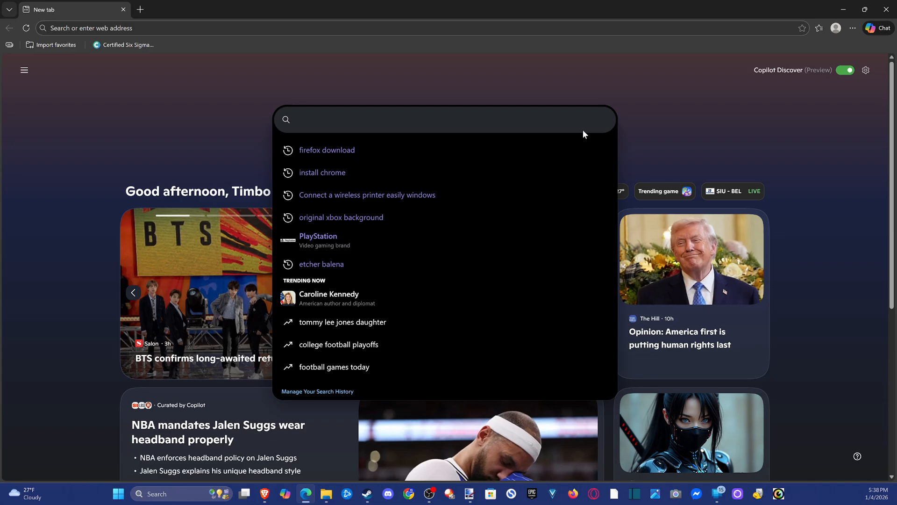
text(firefox download)
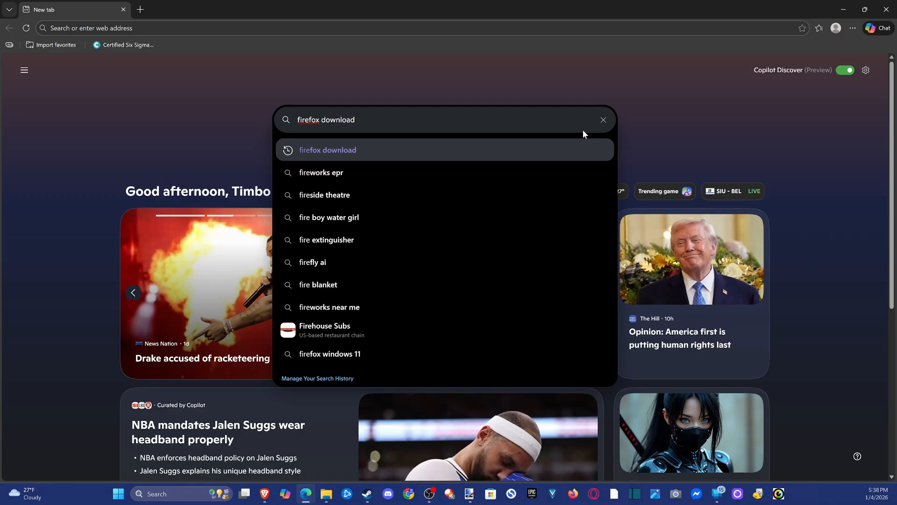
click(327, 150)
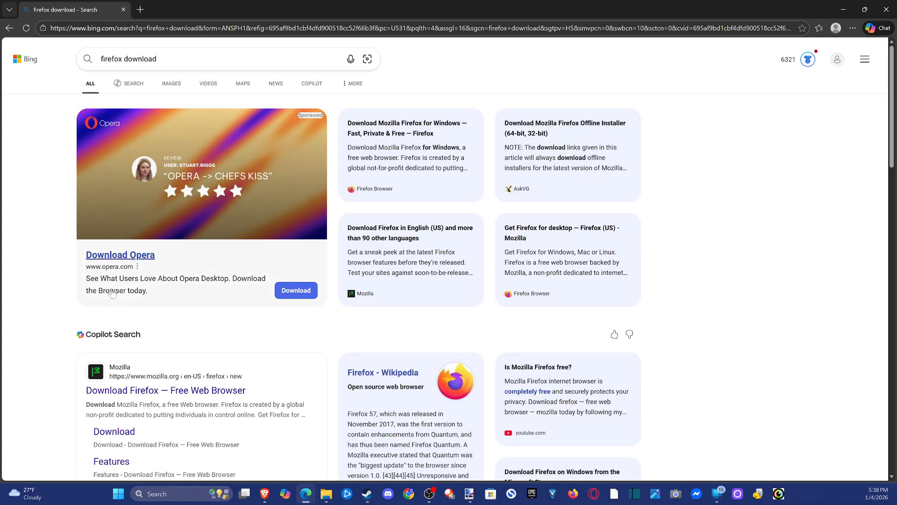
mouse_move(145, 201)
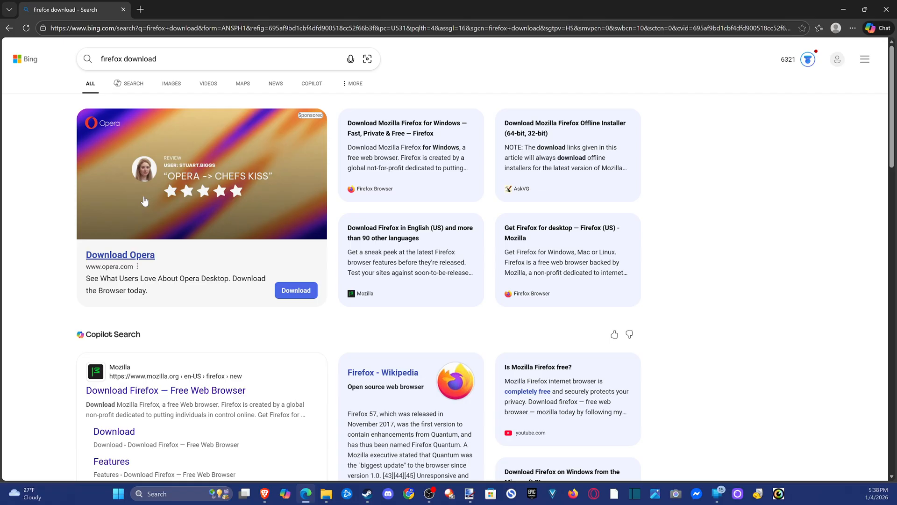
scroll(down, 3)
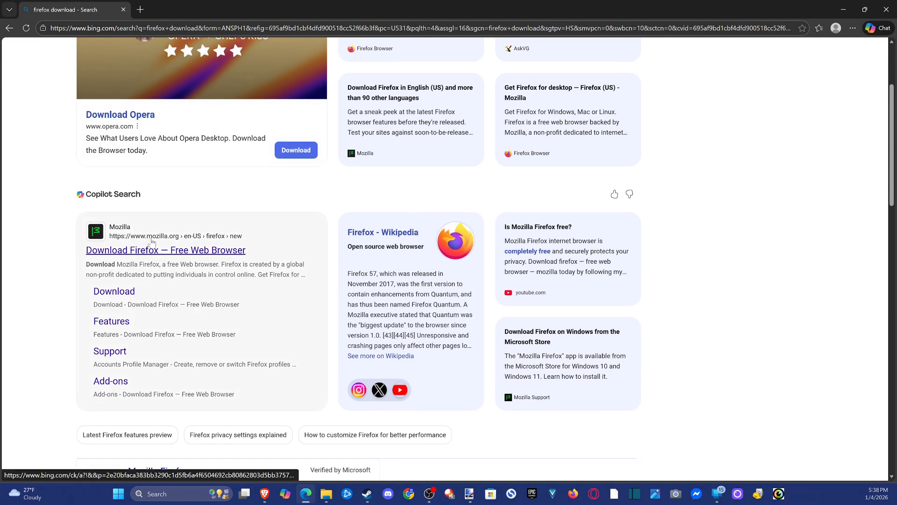
mouse_move(117, 286)
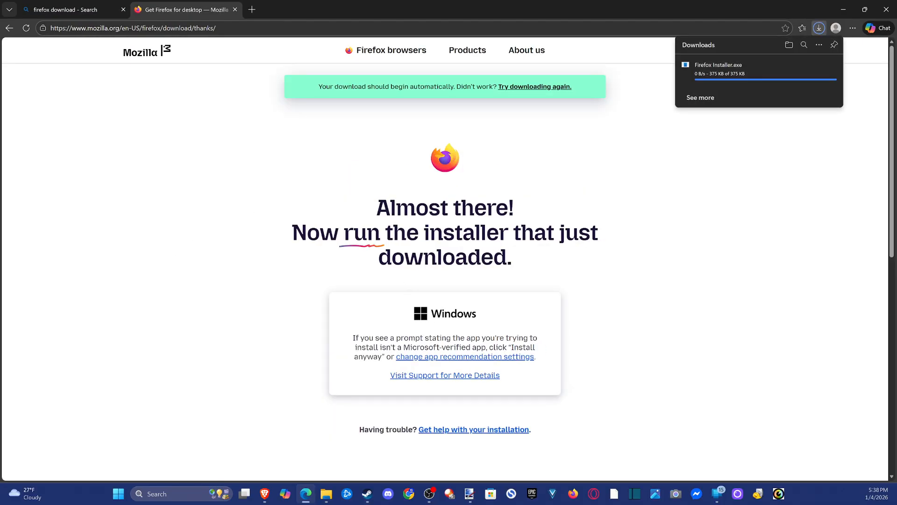
Run the downloaded Firefox Installer.exe from Edge's Downloads panel.
scroll(down, 3)
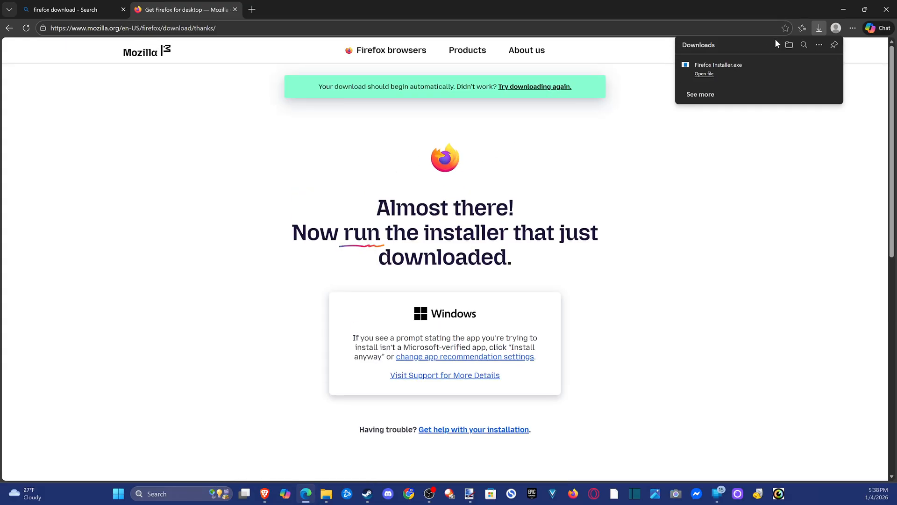
mouse_move(705, 77)
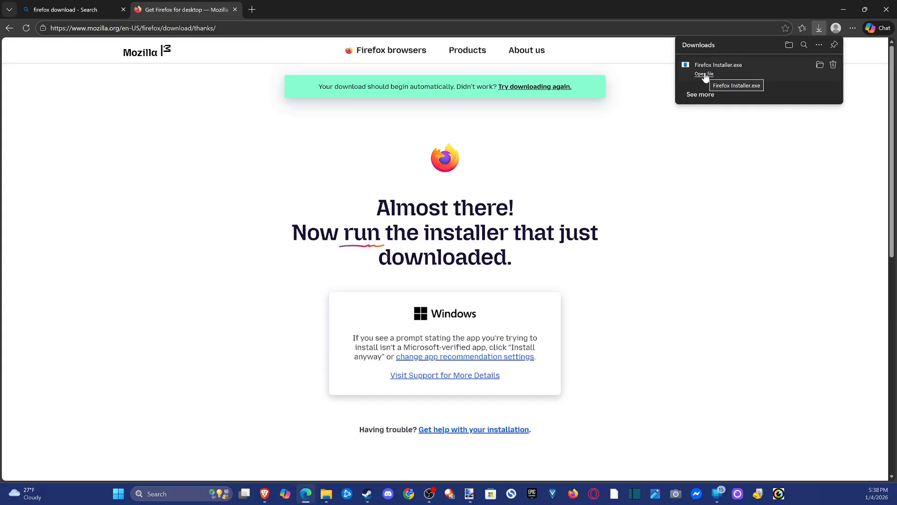
click(704, 73)
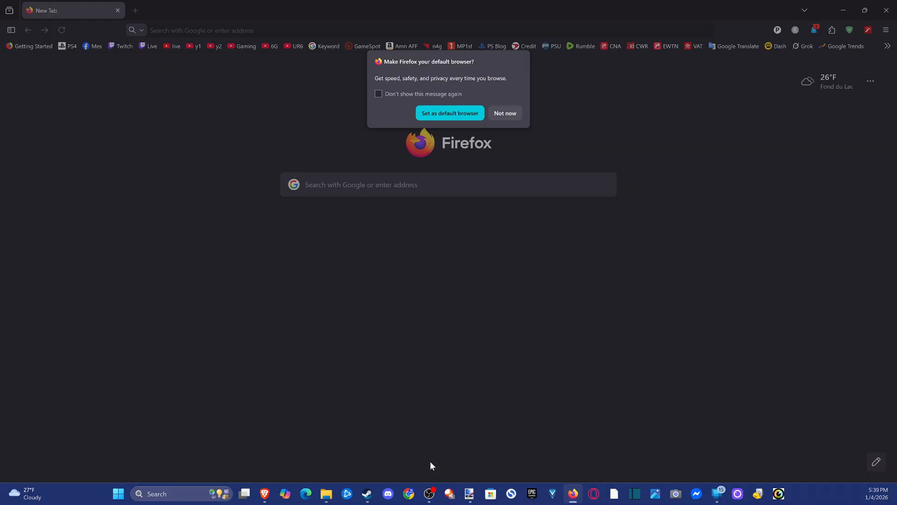
mouse_move(516, 334)
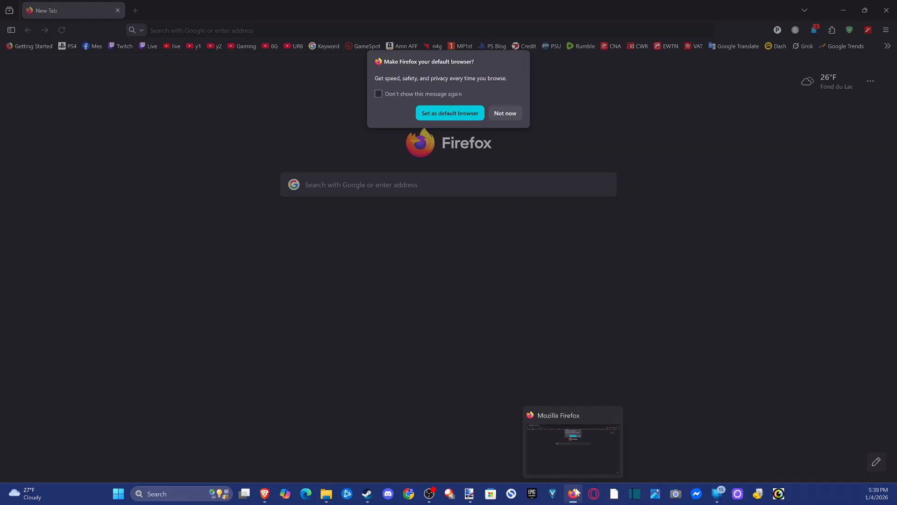
Open the Firefox taskbar icon's context menu.
right_click(571, 493)
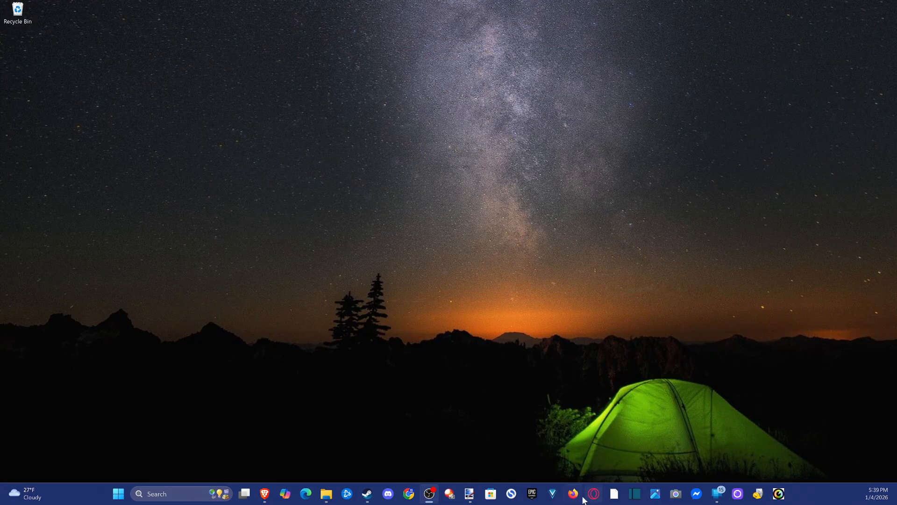
click(573, 494)
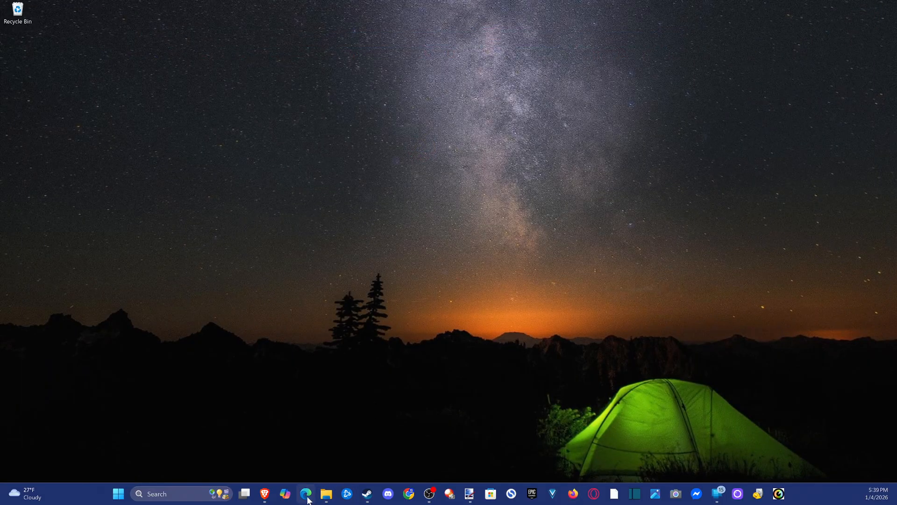
mouse_move(302, 308)
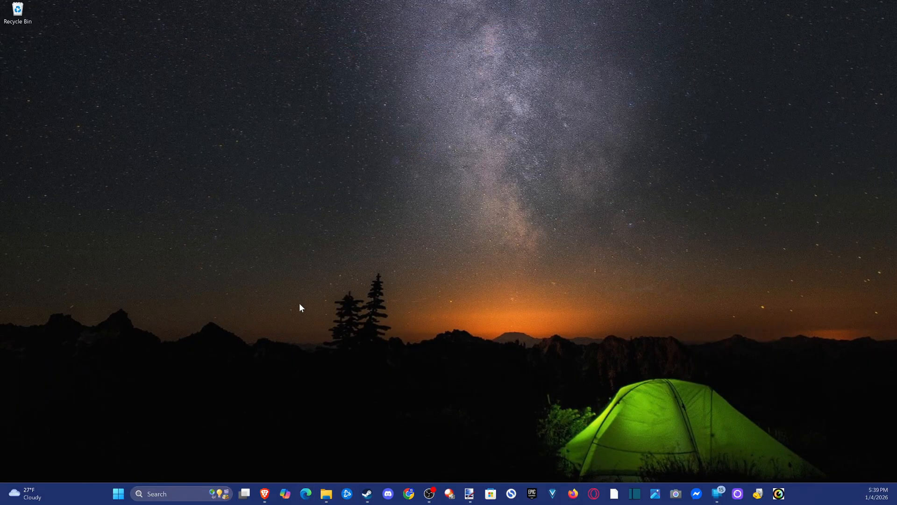